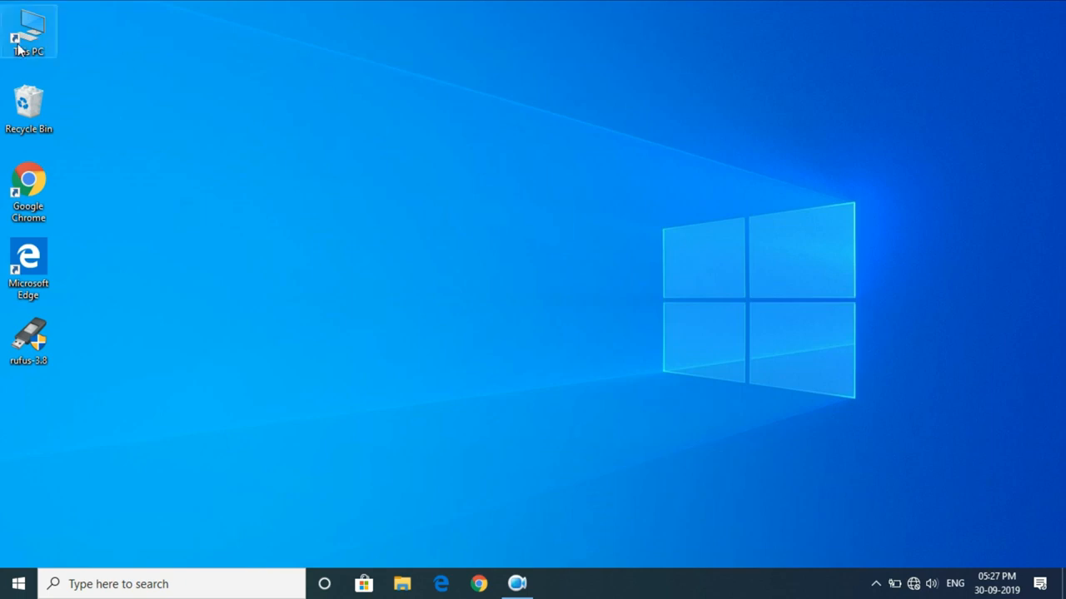
Step: Bring up the Format dialog for USB Drive (I:) from This PC and review its file system choices
double_click(28, 29)
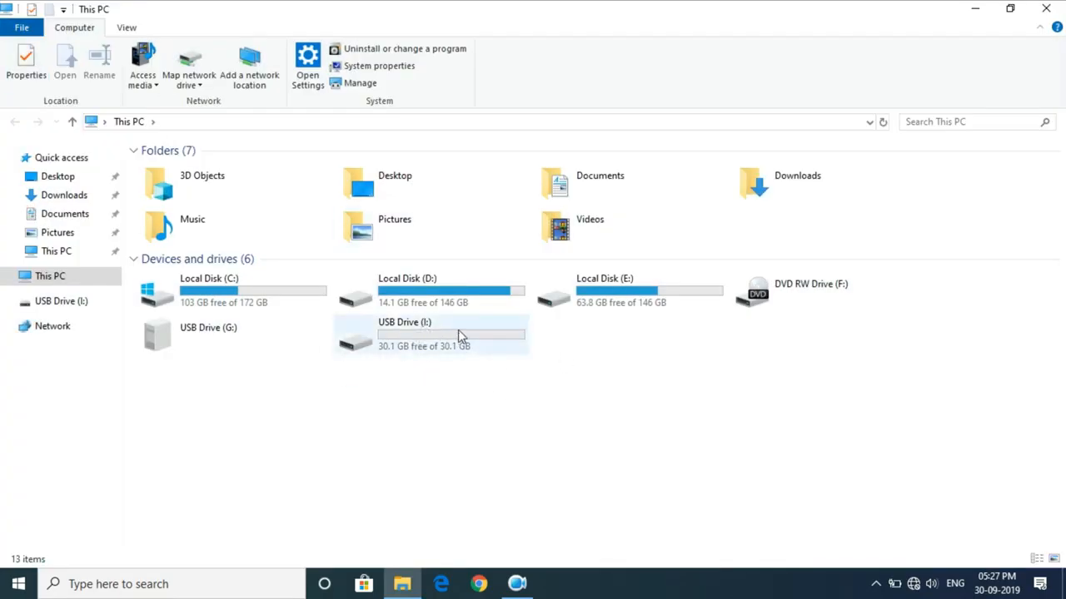
right_click(431, 334)
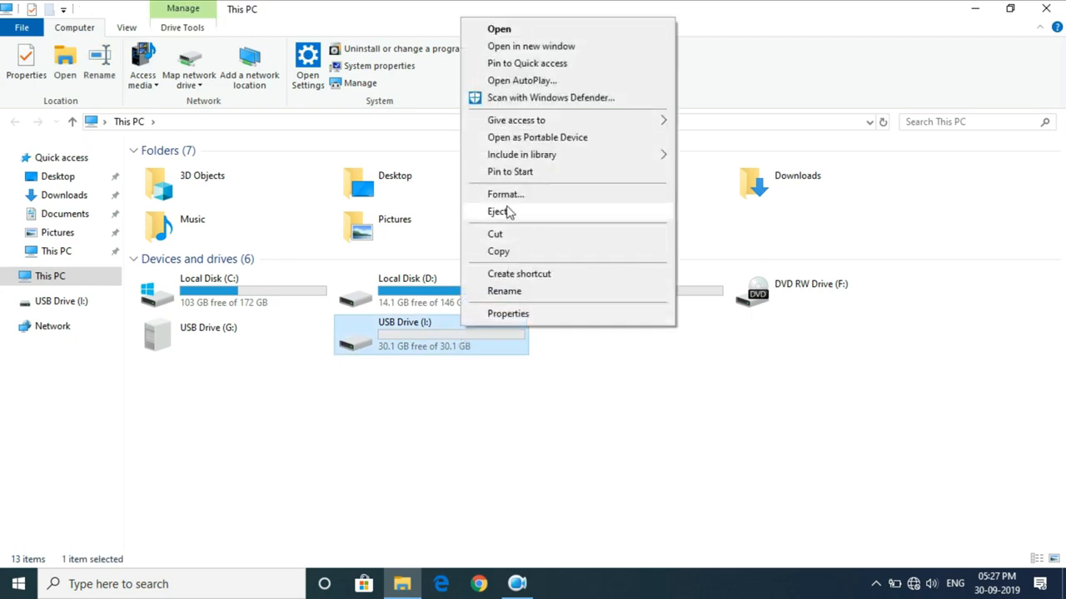
left_click(505, 194)
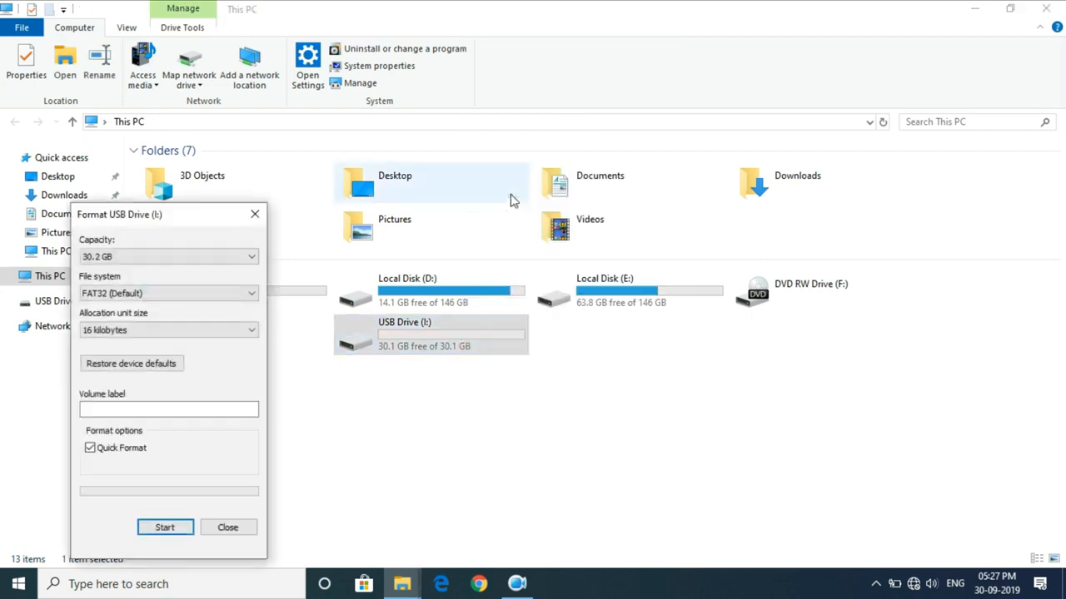
left_click(167, 293)
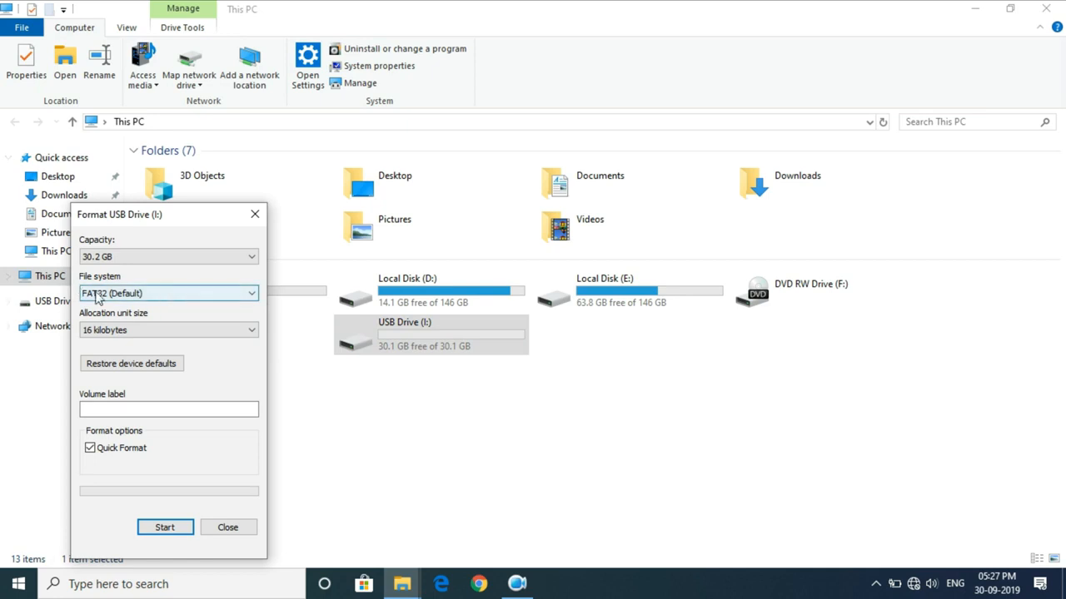
mouse_move(184, 301)
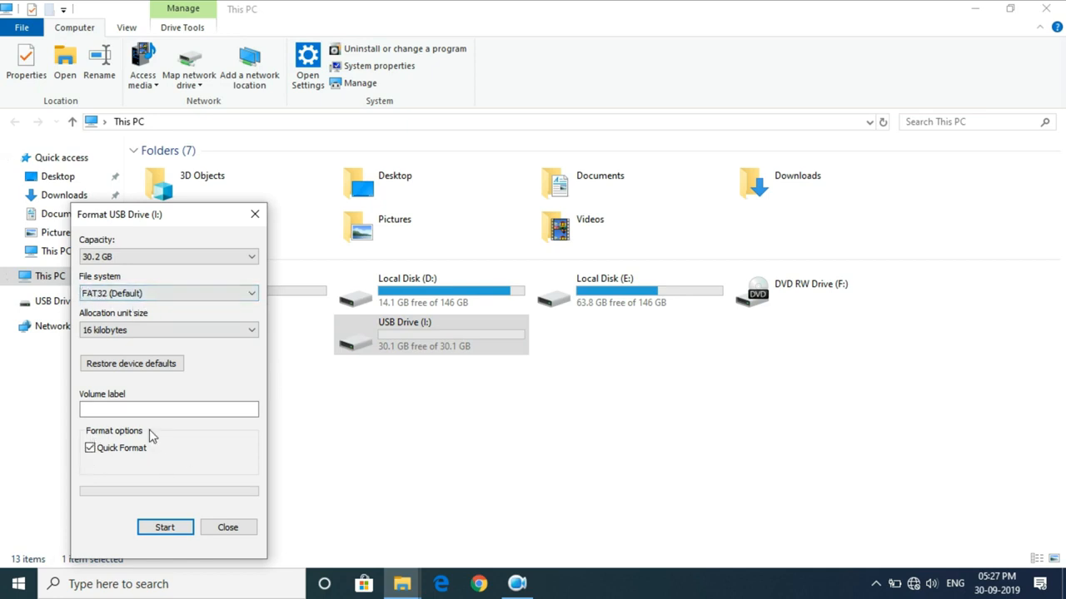
Step: Quick-format the drive as FAT32, confirming the erase warning and the completion message
left_click(165, 526)
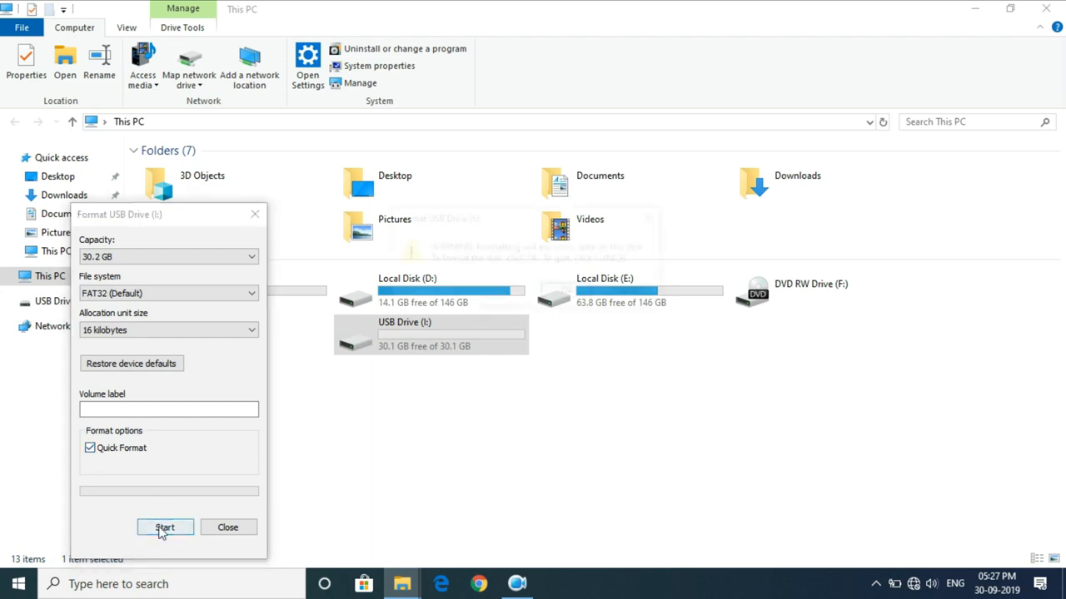
left_click(164, 527)
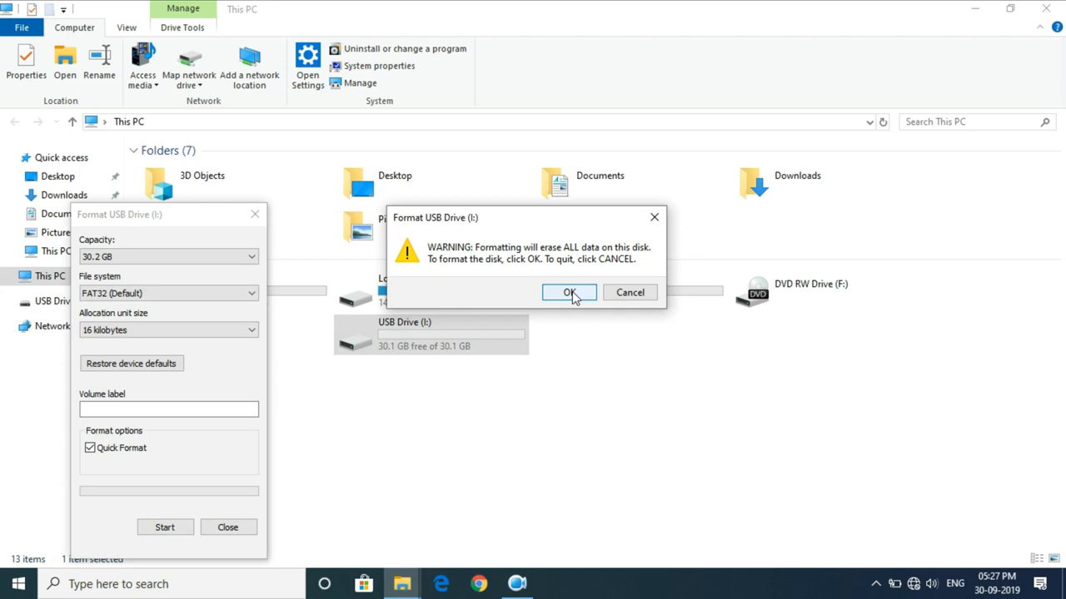
left_click(569, 292)
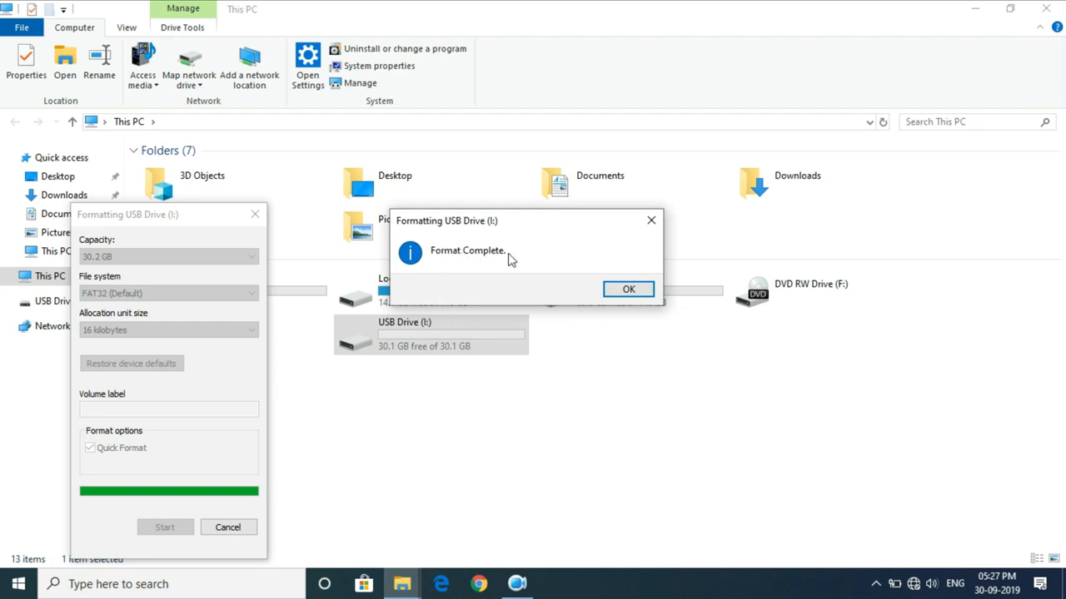
left_click(627, 289)
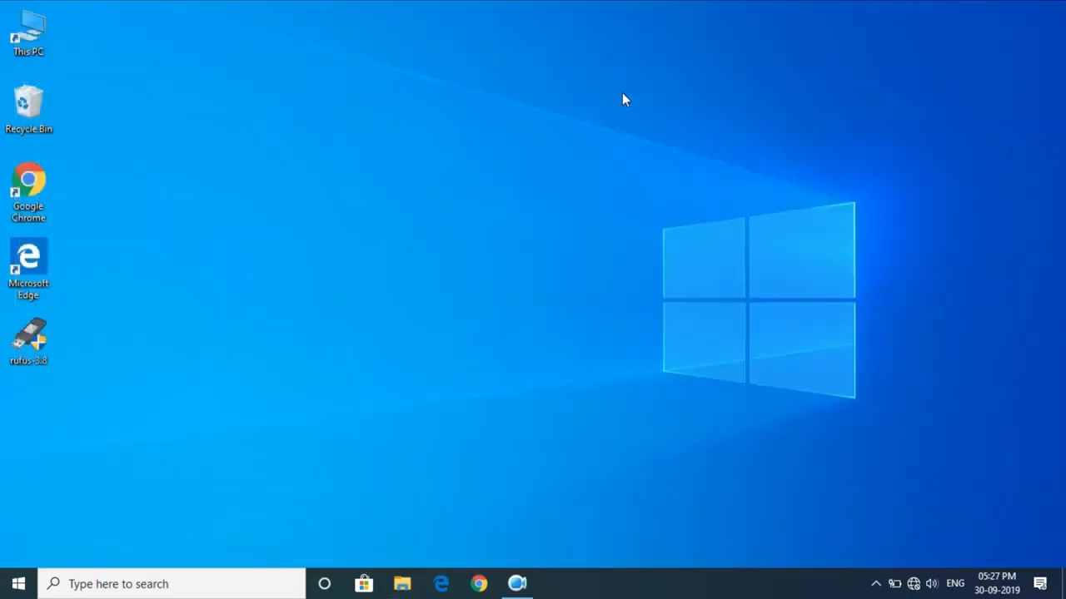
mouse_move(74, 360)
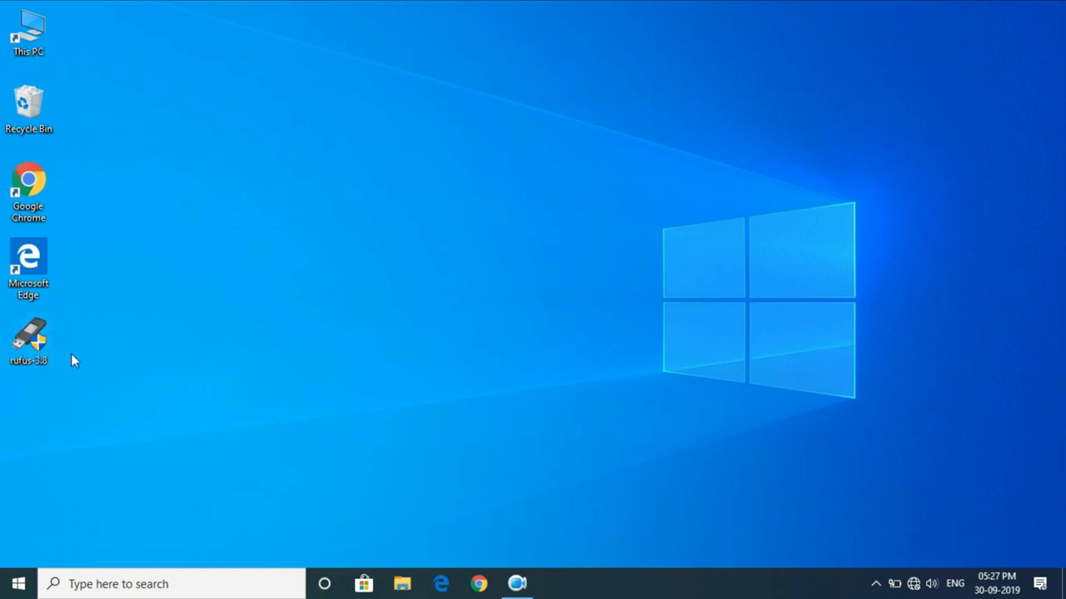
left_click(28, 337)
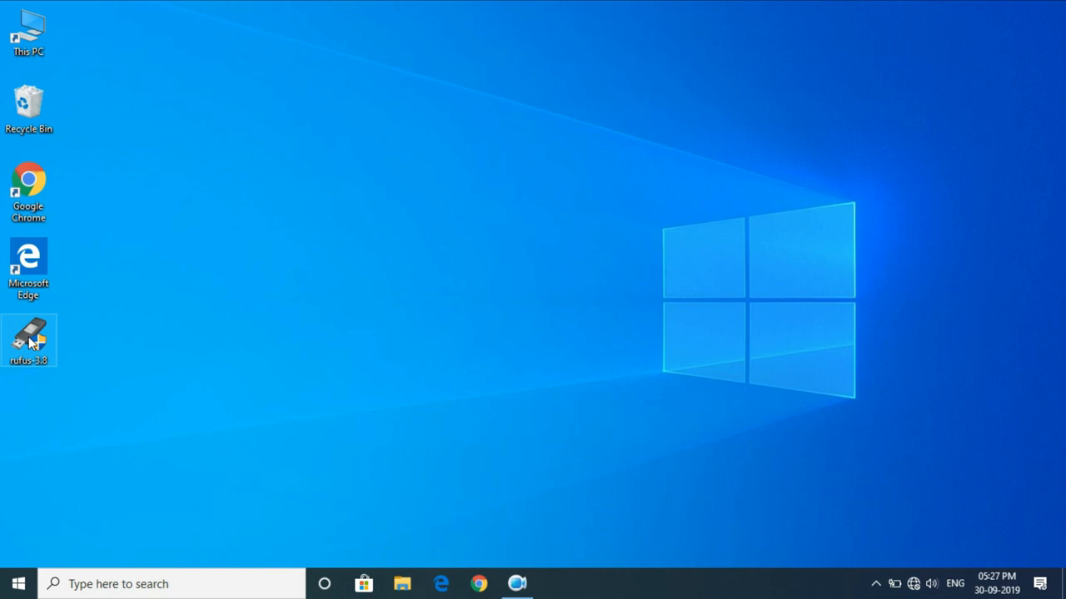
mouse_move(127, 381)
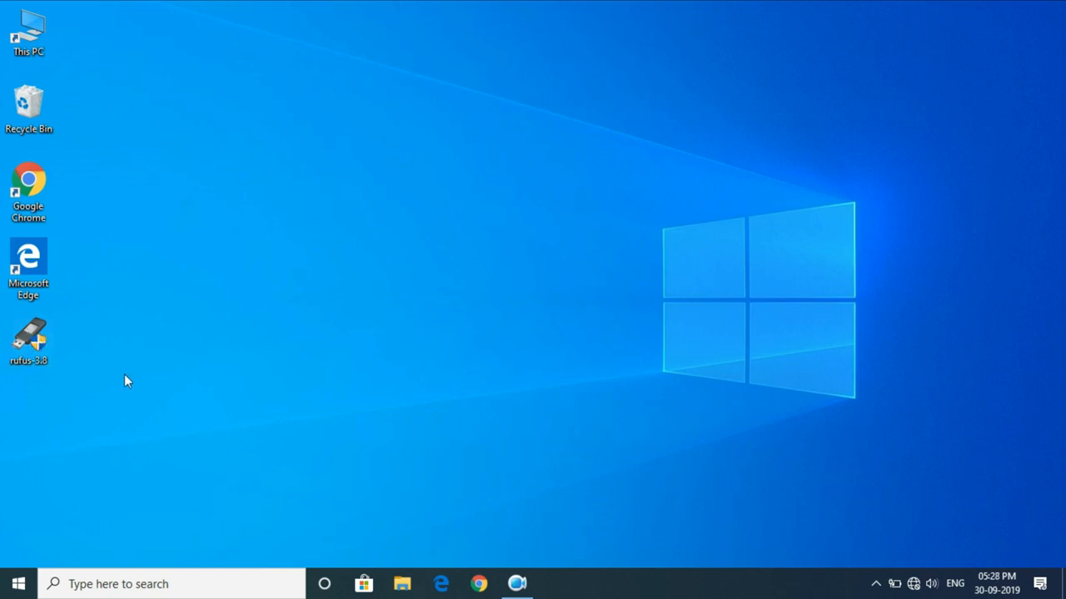
left_click(28, 339)
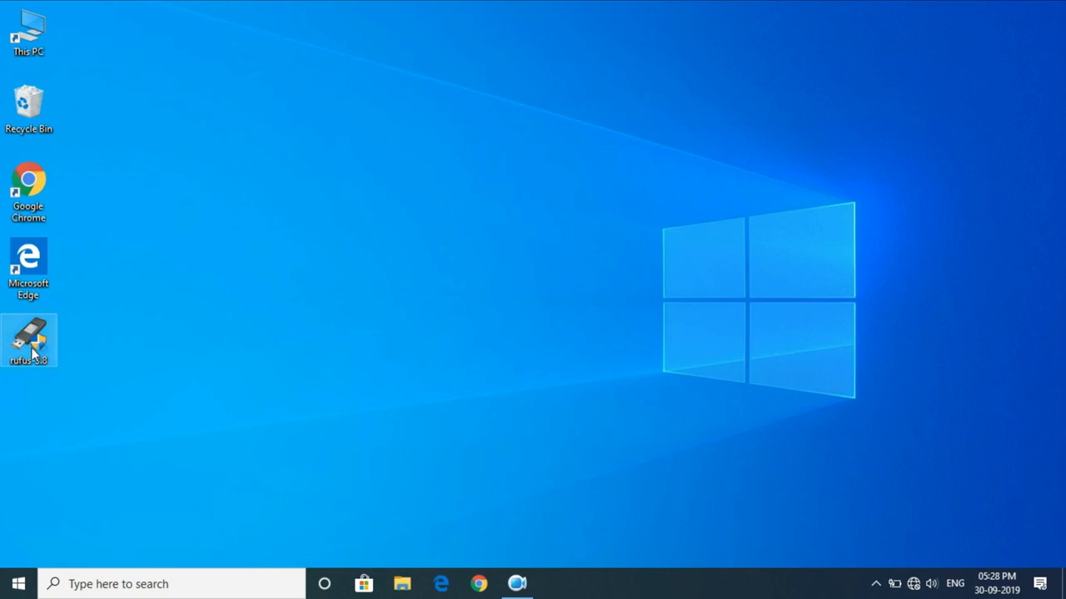
Step: Launch rufus-3.8 and leave Boot selection on 'Disk or ISO image (Please select)' after trying Non bootable
double_click(28, 340)
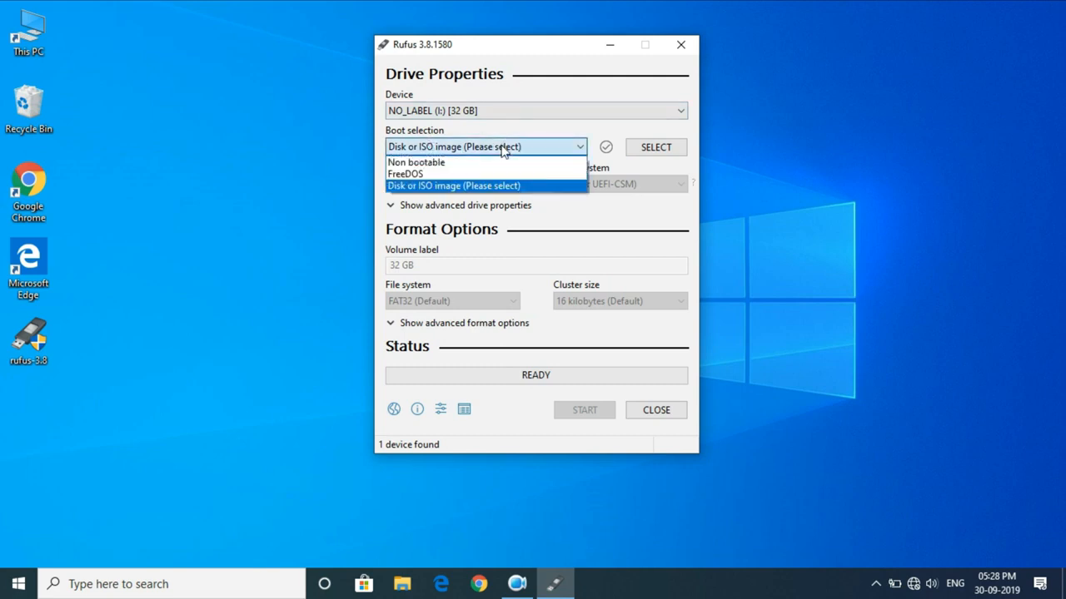
mouse_move(453, 162)
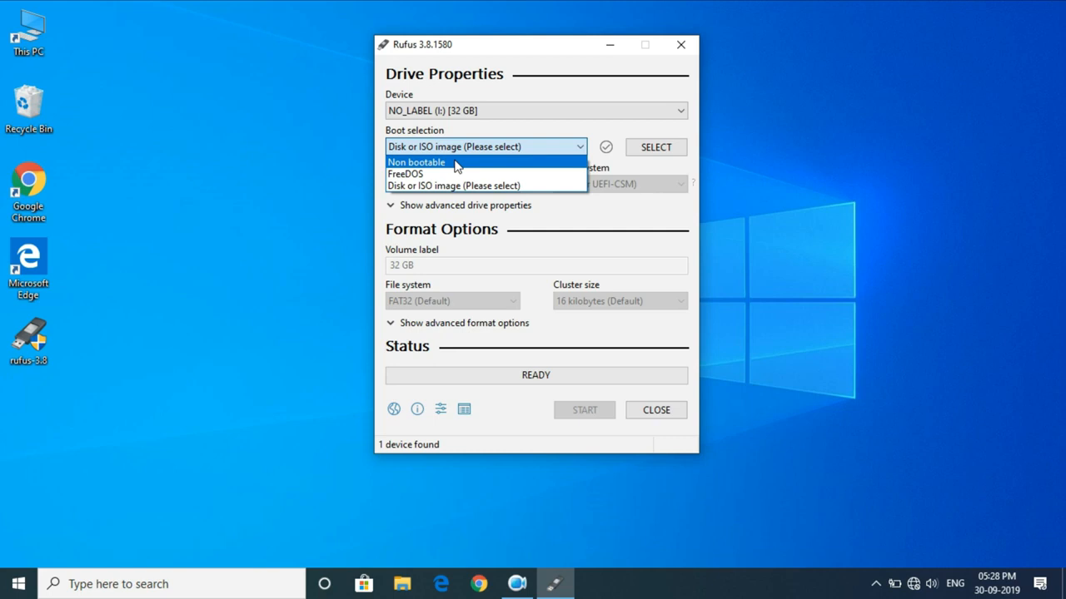
left_click(405, 173)
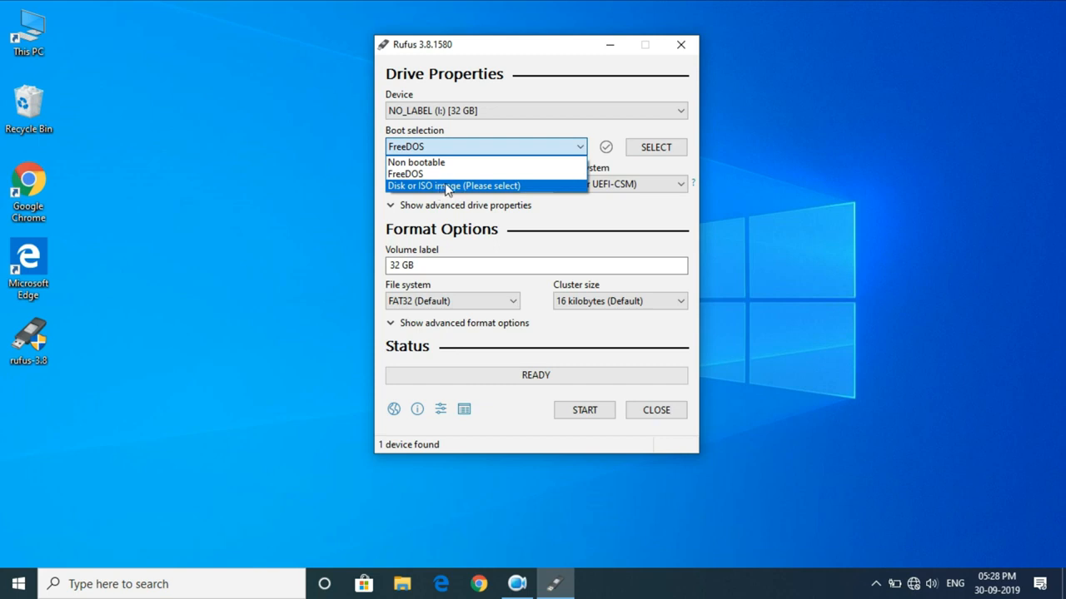
left_click(453, 186)
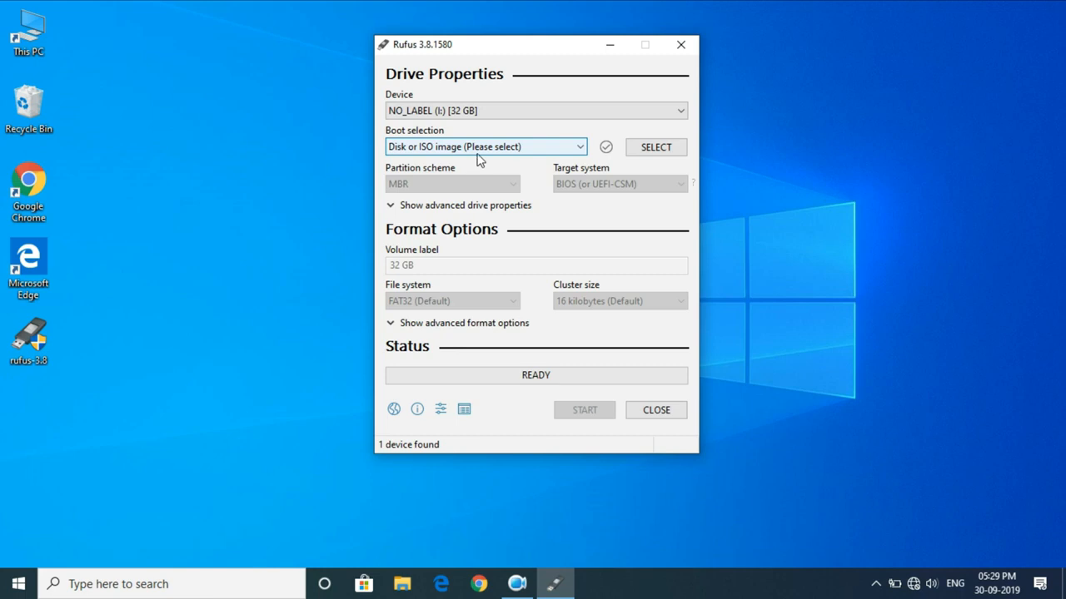
mouse_move(466, 150)
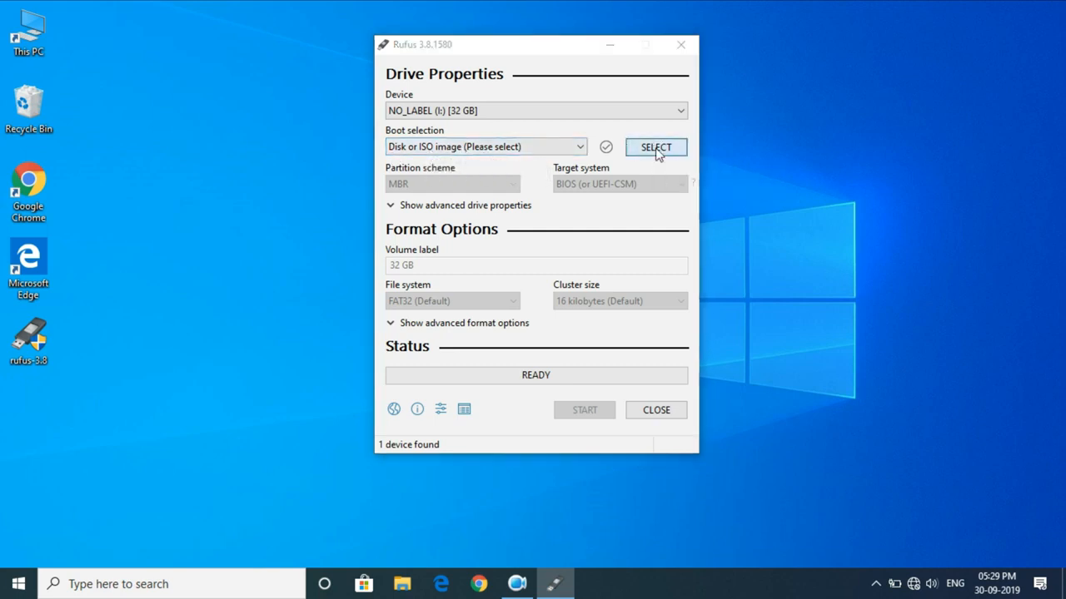
Step: Load W7SP1_HOMEBASIC.iso from Downloads as the boot image
left_click(656, 146)
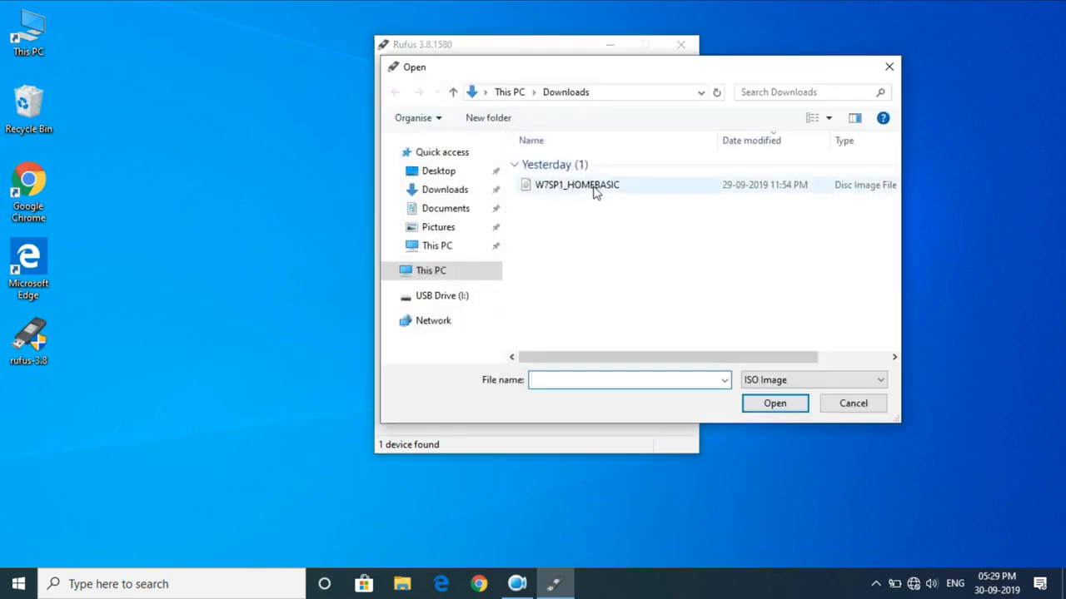
mouse_move(574, 196)
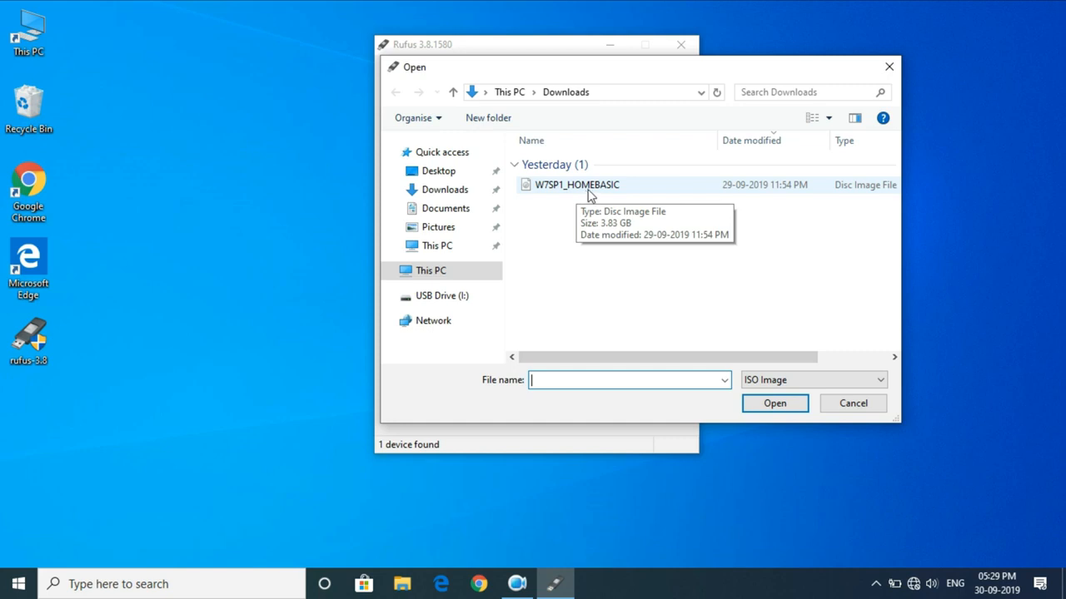
left_click(577, 184)
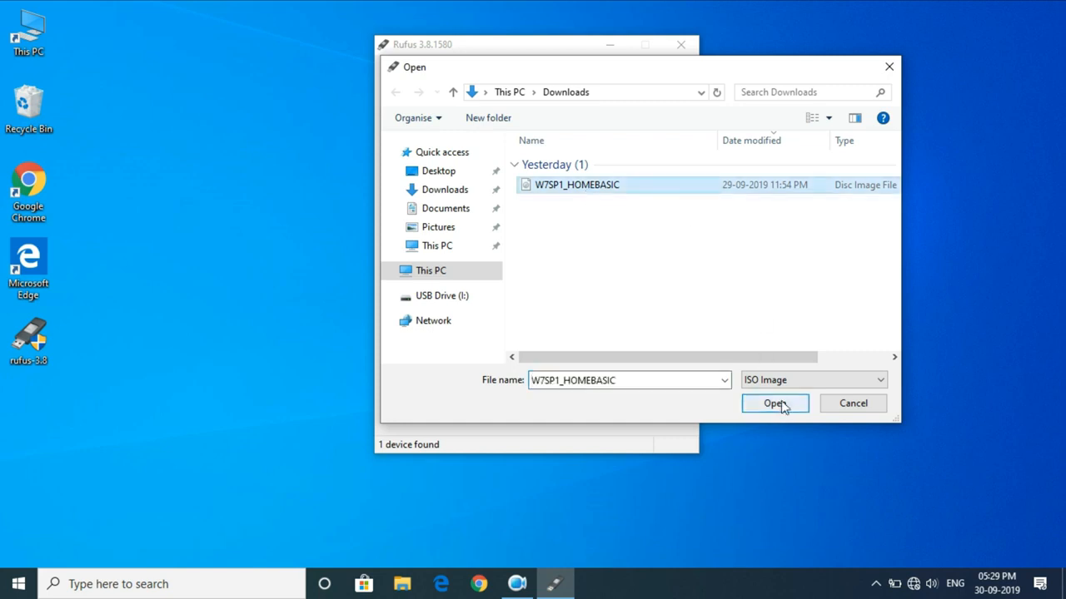
left_click(774, 403)
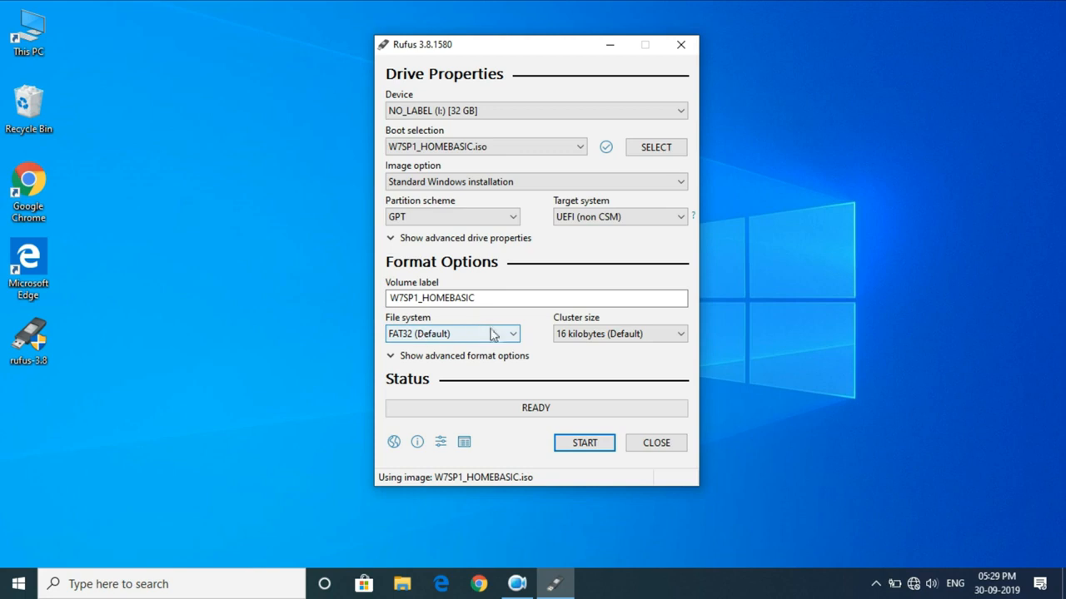
Step: Switch the file system to NTFS and start writing the image to the 32 GB drive
left_click(452, 333)
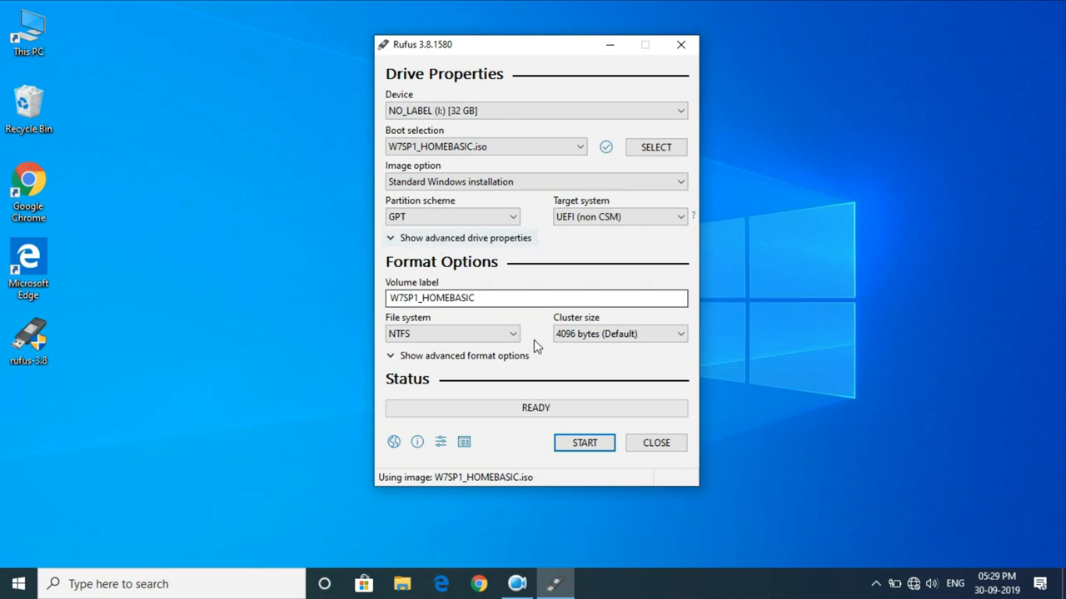
left_click(583, 442)
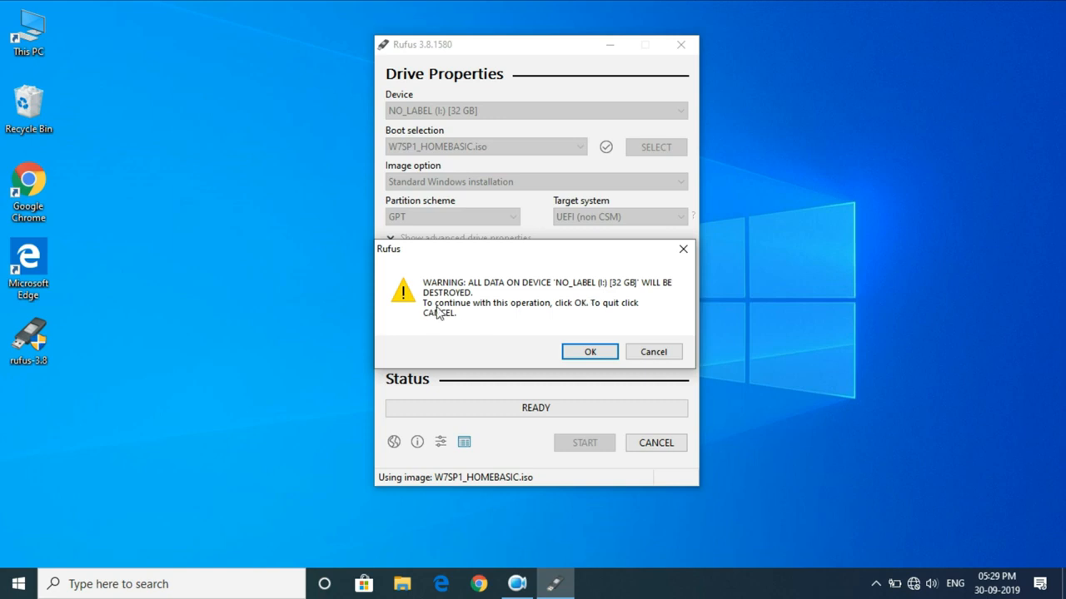
mouse_move(556, 323)
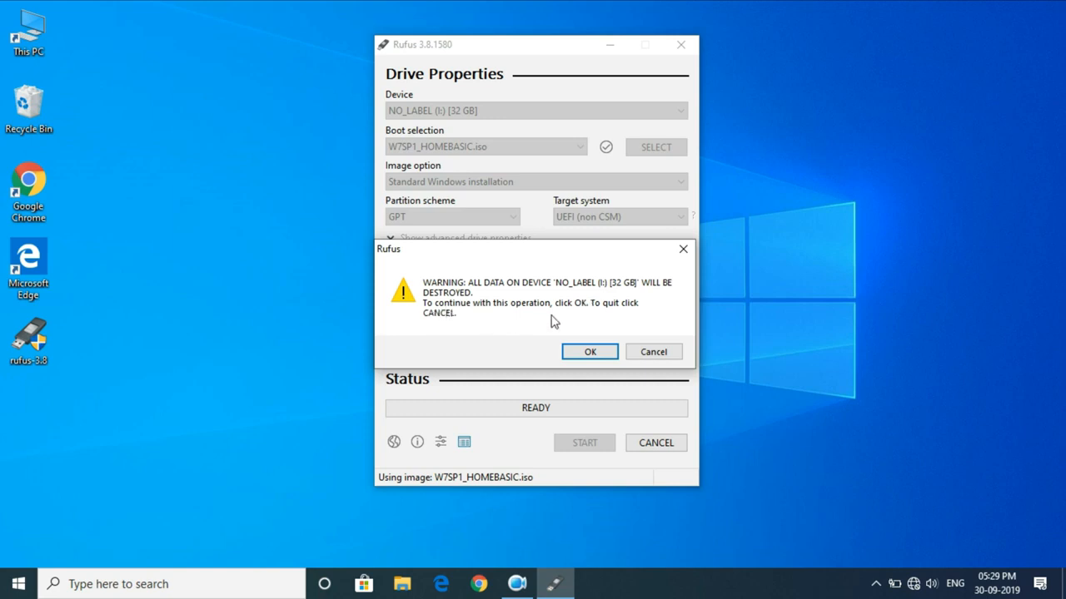
left_click(589, 351)
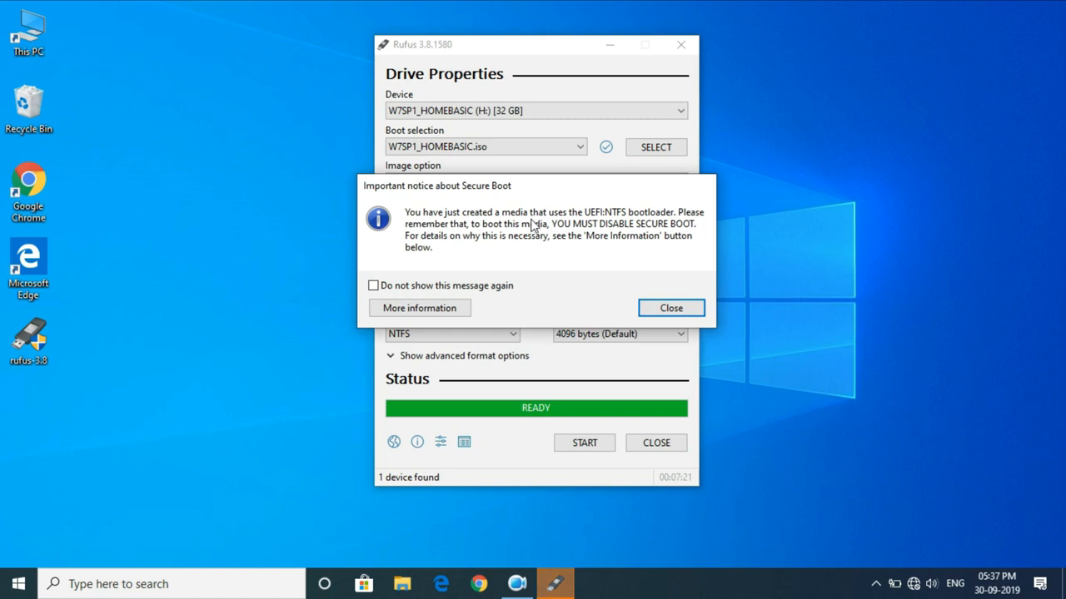
mouse_move(597, 223)
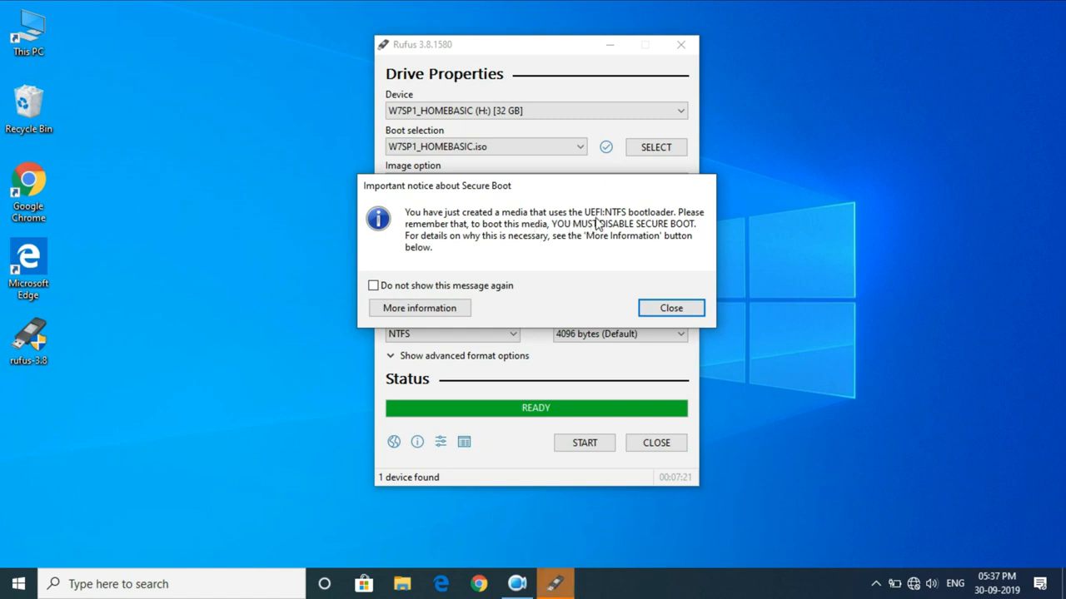
mouse_move(696, 232)
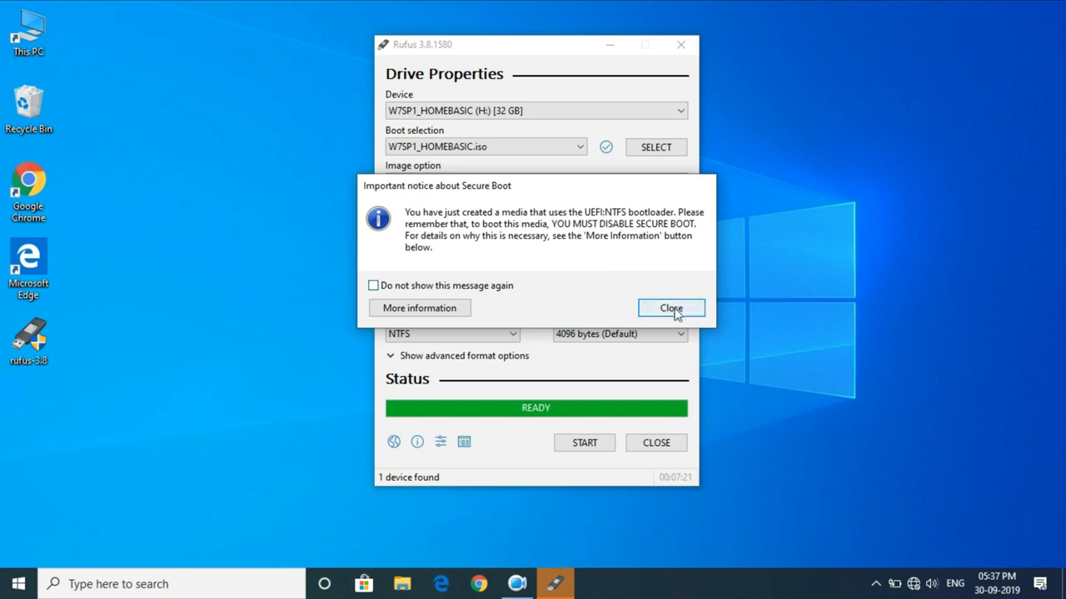
Step: Dismiss the Secure Boot notice to finish the Rufus run
left_click(671, 308)
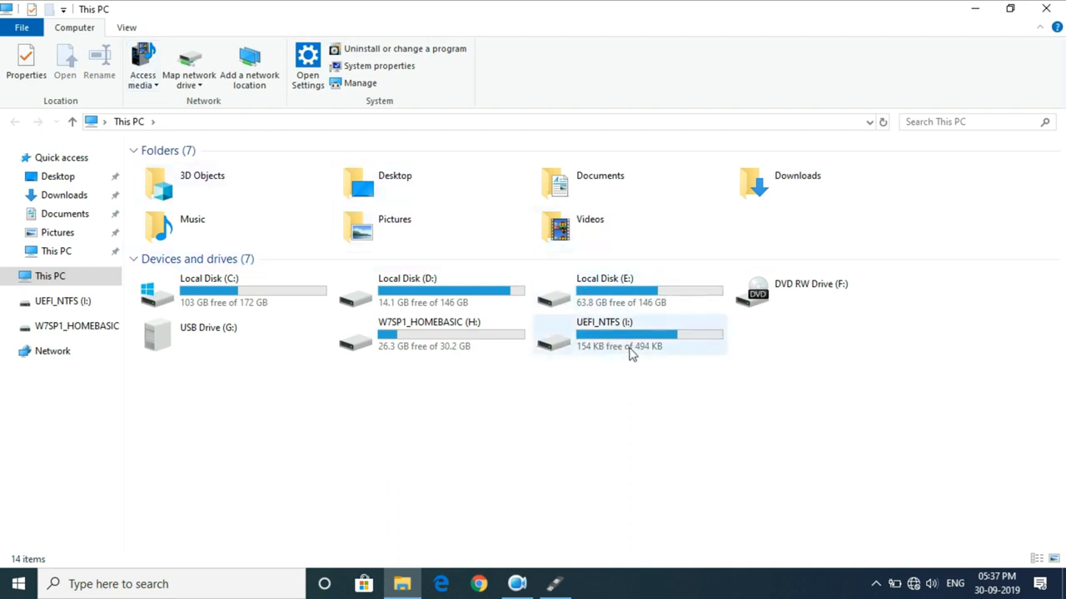
mouse_move(620, 337)
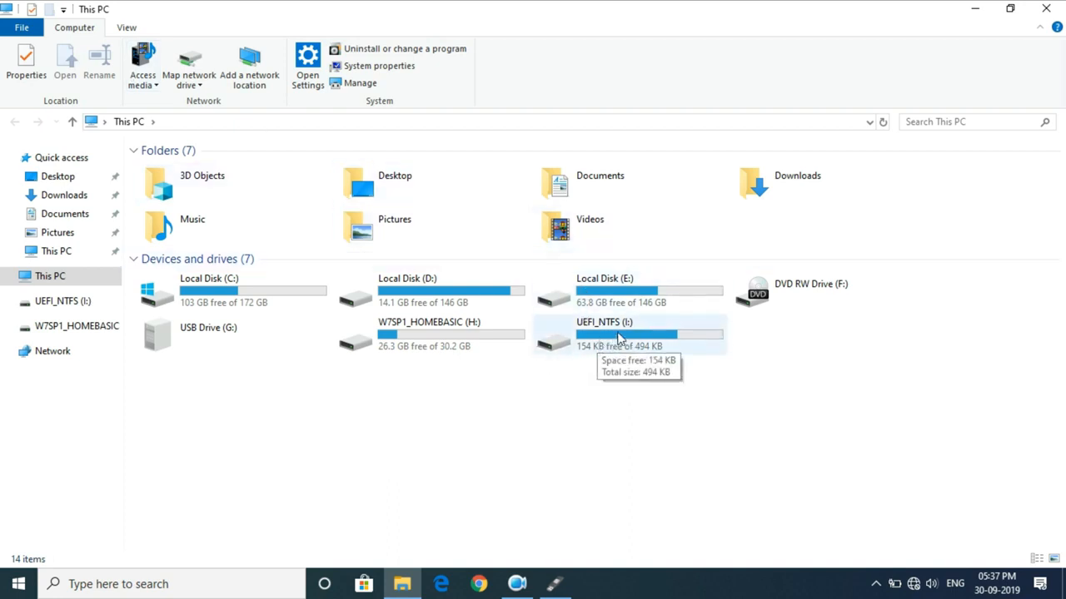
Step: Inspect the new UEFI_NTFS (I:) partition in This PC
right_click(604, 333)
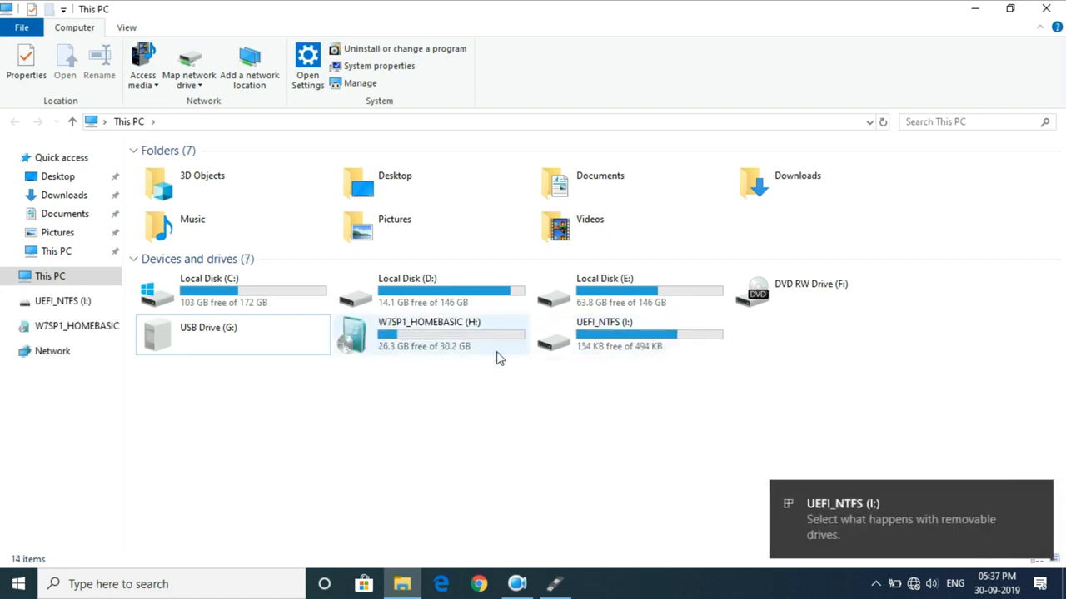
mouse_move(391, 350)
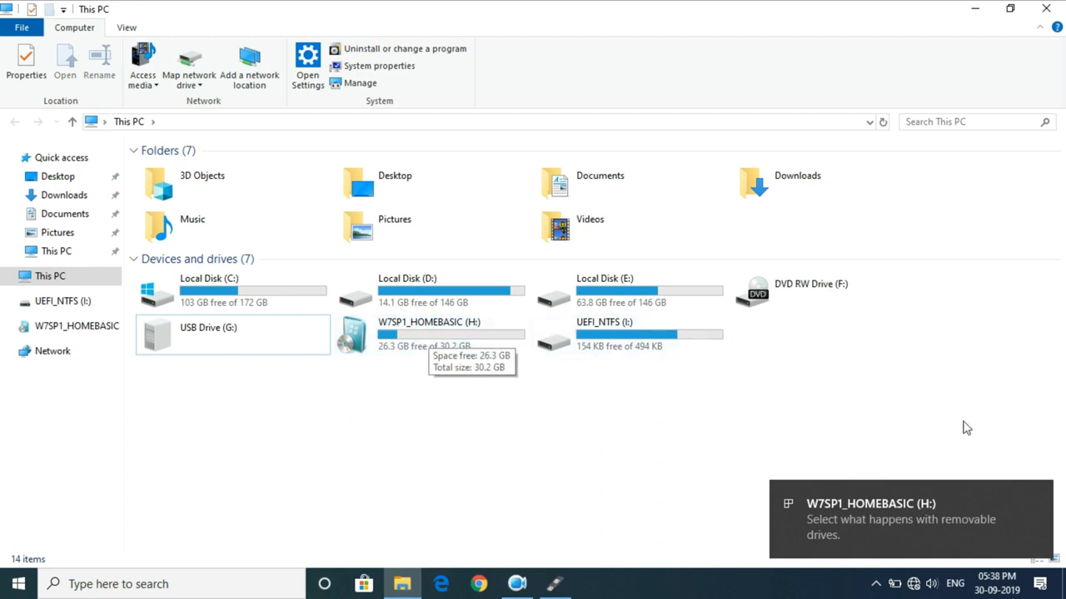
mouse_move(929, 526)
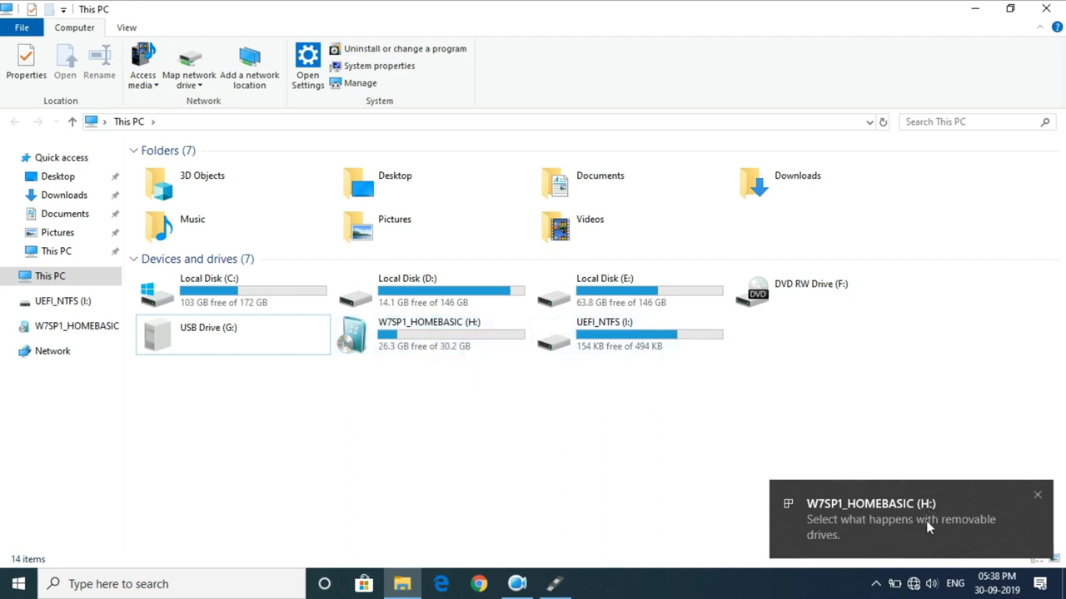
Step: Launch setup from the W7SP1_HOMEBASIC (H:) drive to start the Windows 7 installer
double_click(429, 333)
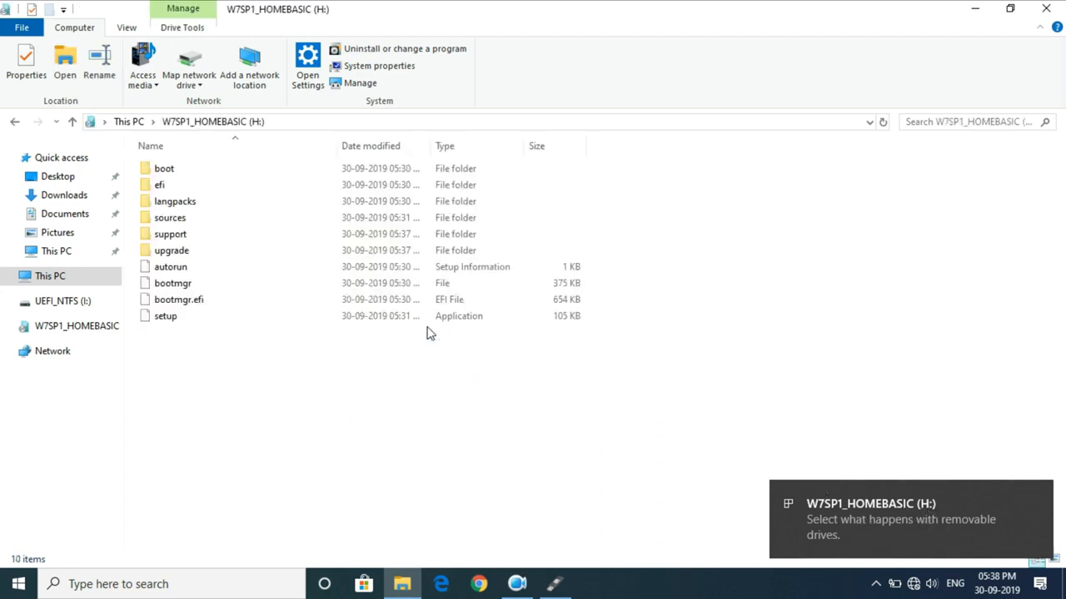
left_click(165, 315)
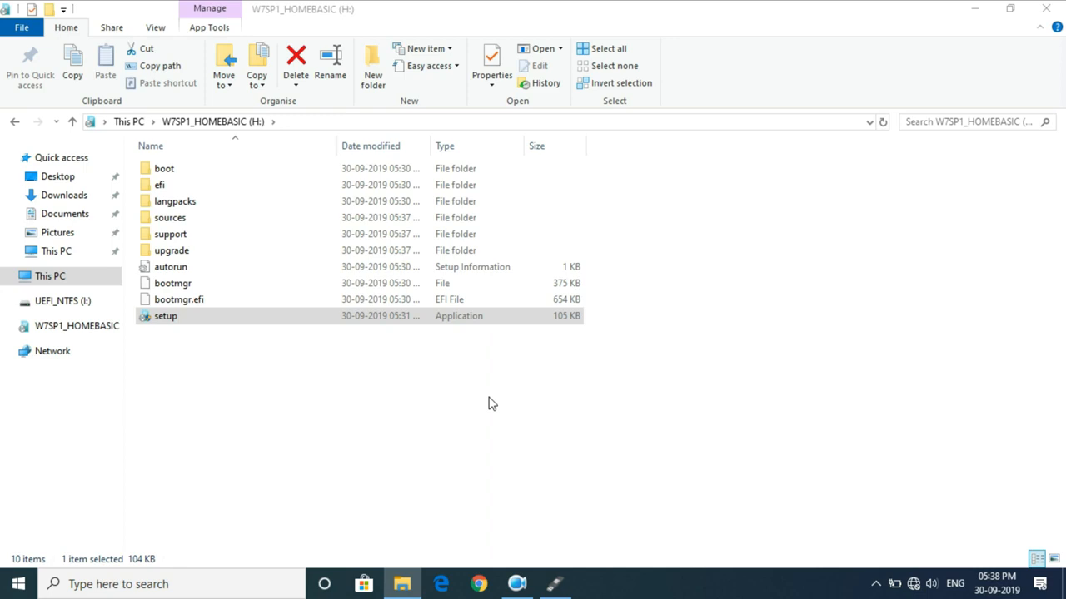
double_click(165, 316)
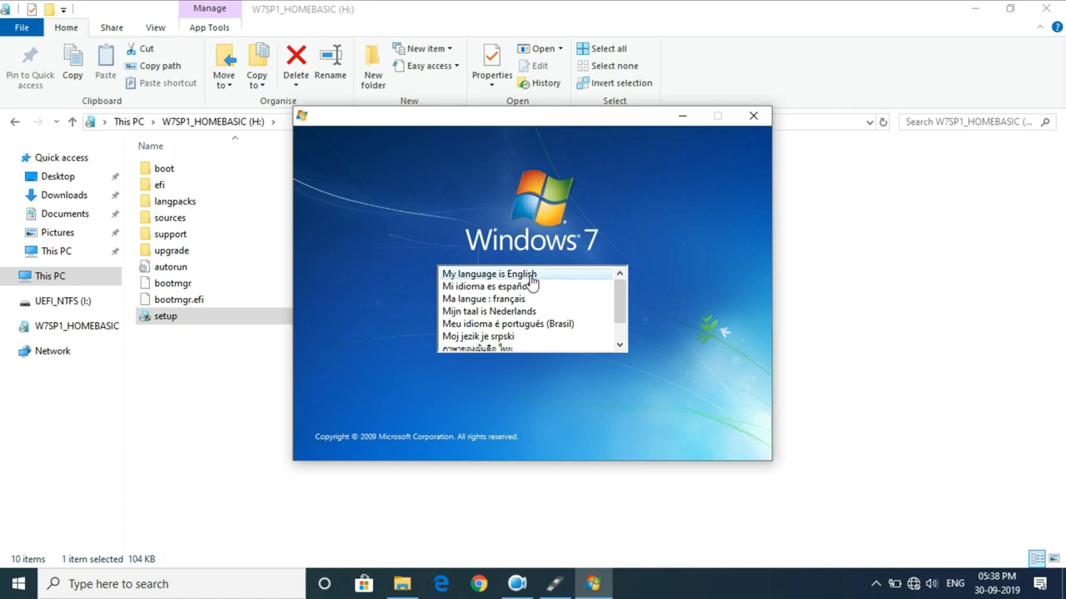
Step: Choose English as the Windows 7 Setup language
left_click(488, 273)
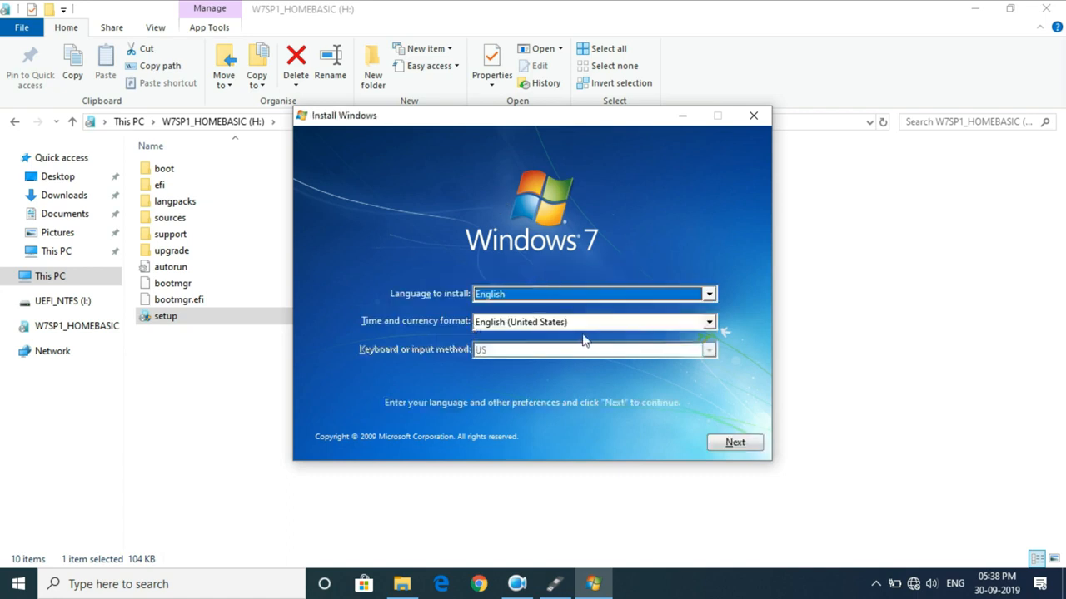